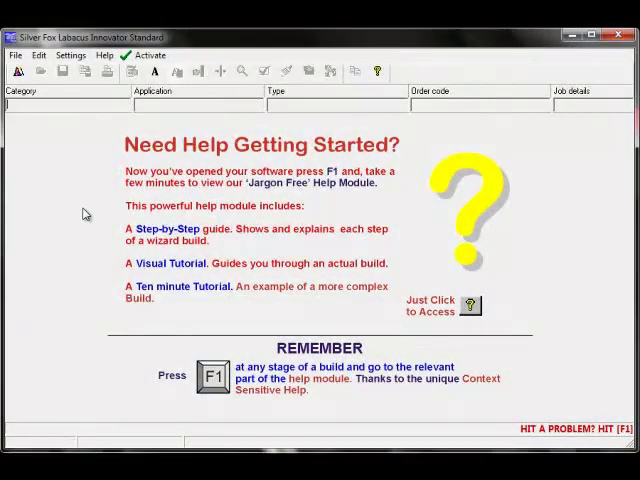
- Start a new label job to bring up the label type browser
click(14, 55)
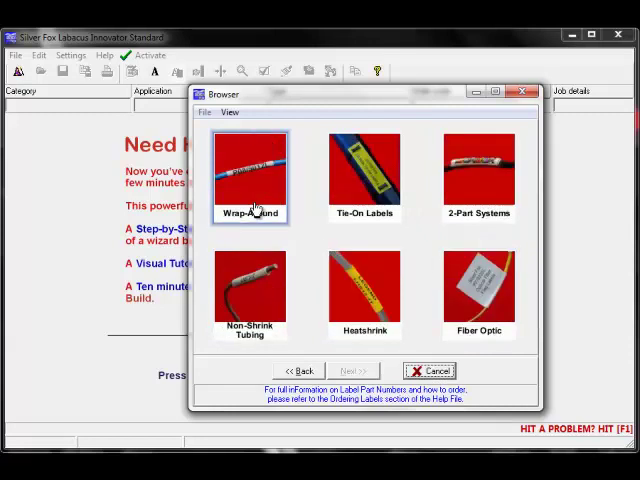
- Pick the Wrap-Around category and the P08/2512L label template
click(478, 175)
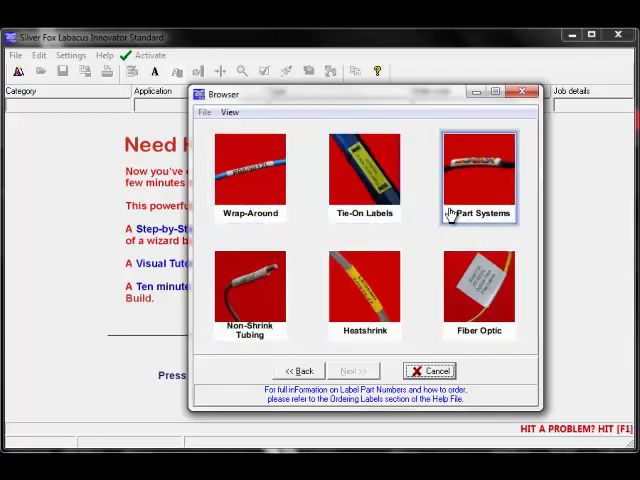
click(479, 290)
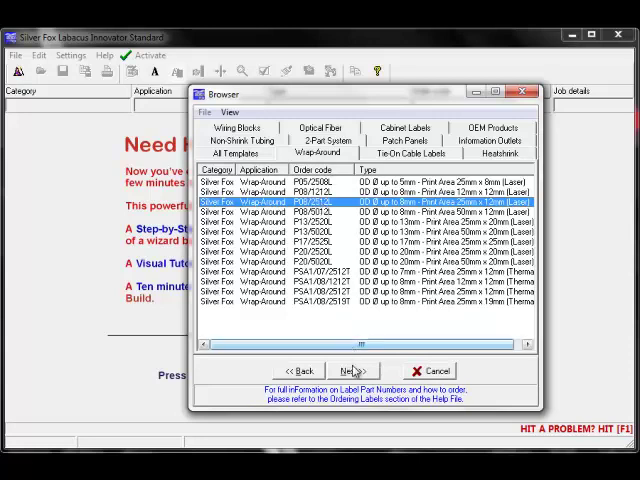
- Continue with P08/2512L and title the job 'Building 1 Room 3 Cabinet 3'
click(352, 370)
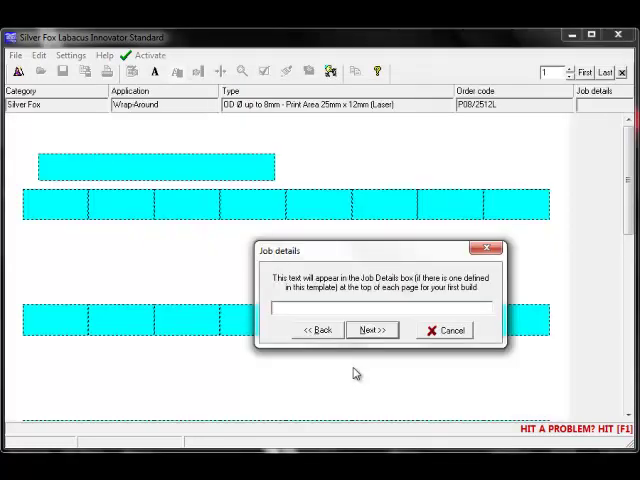
text(Building 1 R)
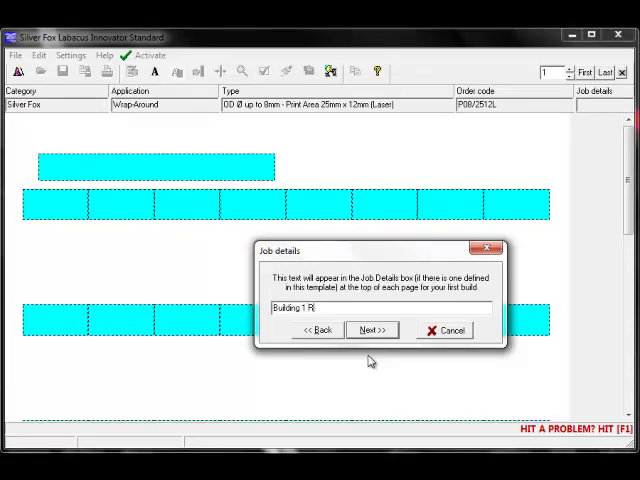
text(oom 3 Cabinet 3)
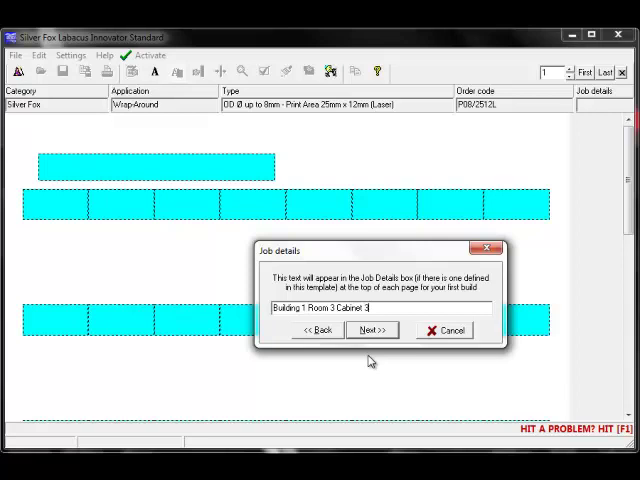
mouse_move(372, 330)
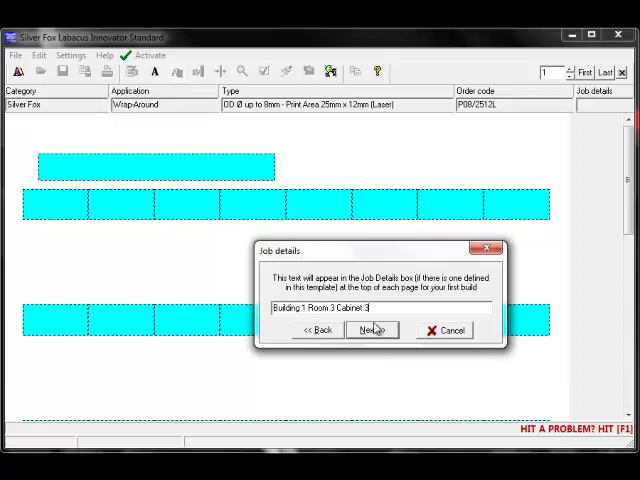
- Confirm the job title and fill the first labels with One, Two, Three
click(371, 330)
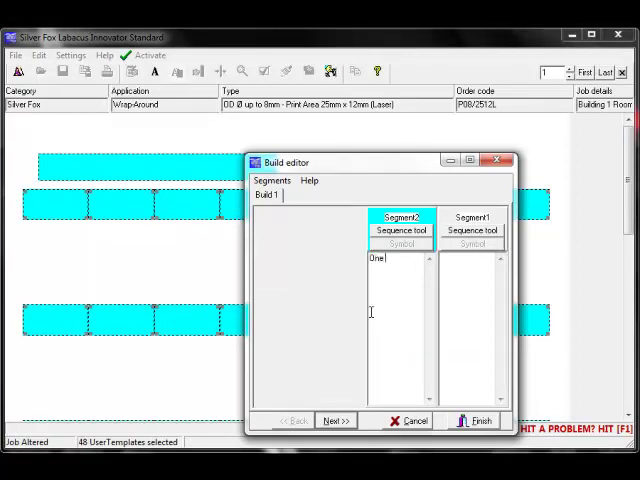
text(T)
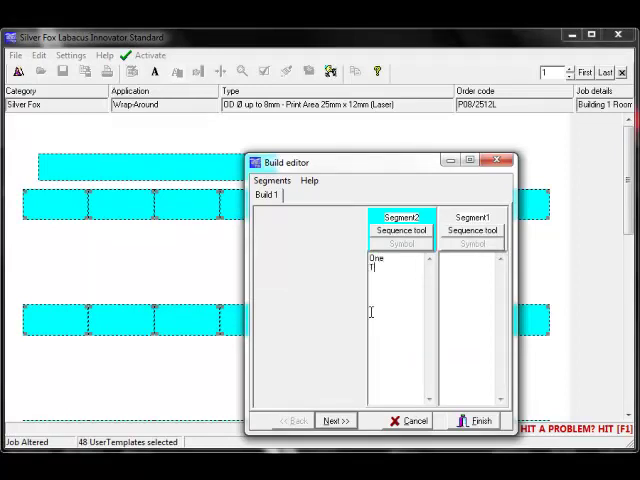
text(Two)
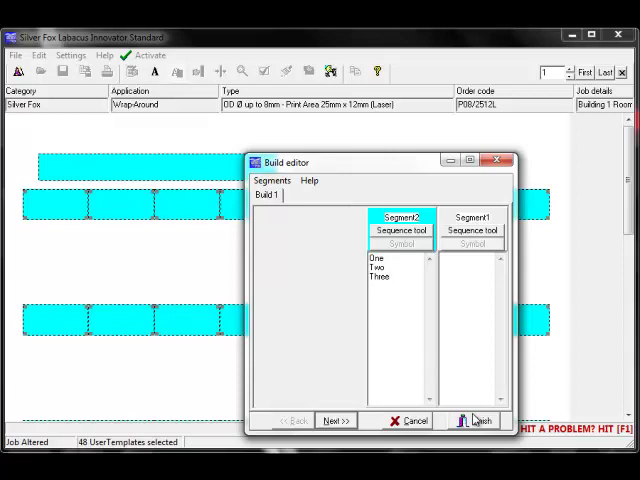
click(470, 419)
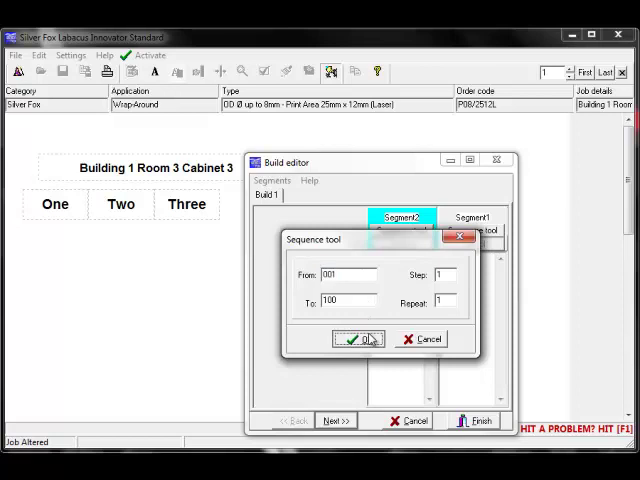
- Generate the 001–100 sequence with an A in Segment1, giving 001-A onward
click(350, 339)
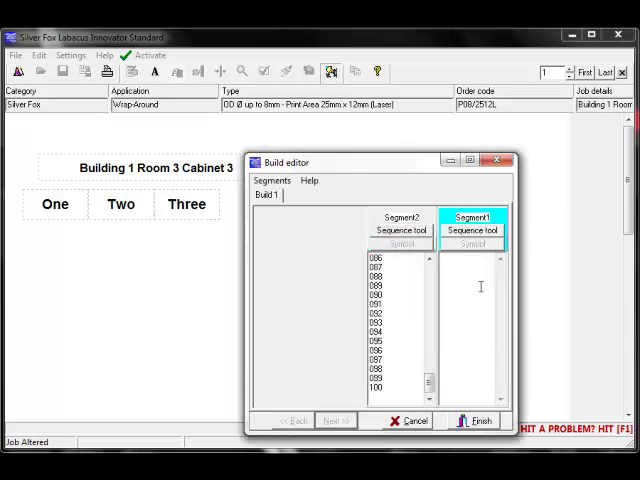
text(A)
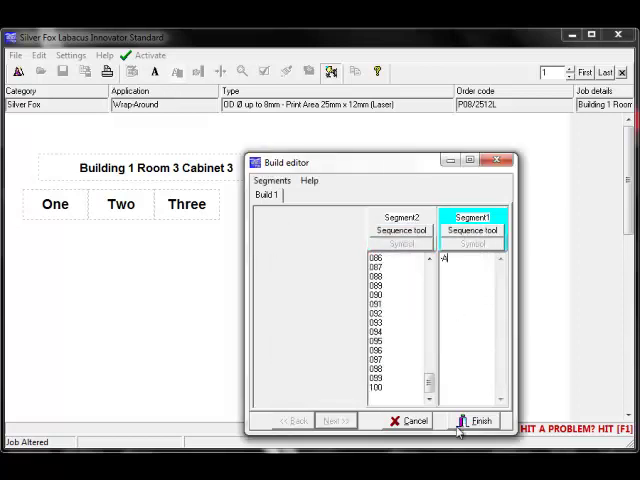
click(472, 420)
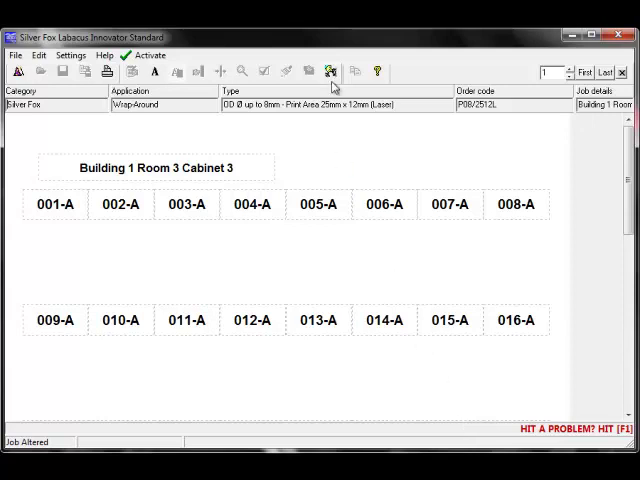
- Clear the segment data and apply the C1-P1A-01, C1-P1A-02… sequence
click(330, 71)
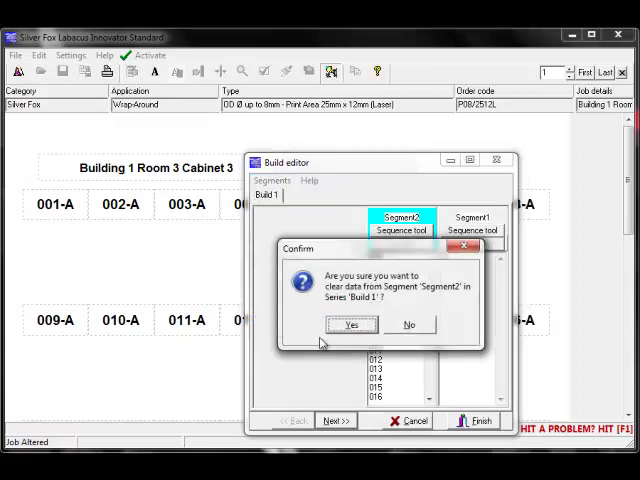
click(350, 324)
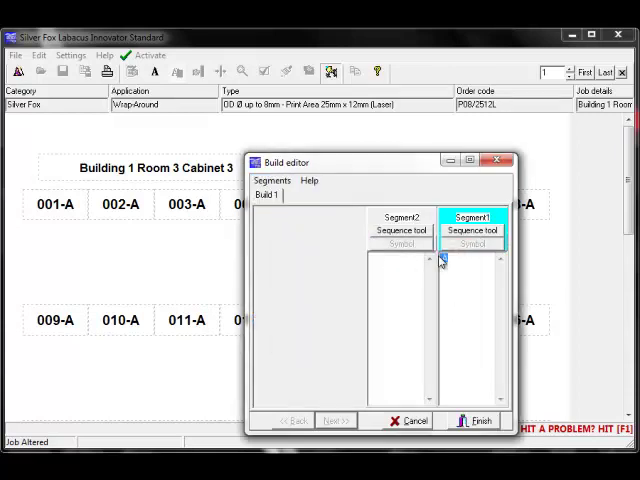
click(399, 218)
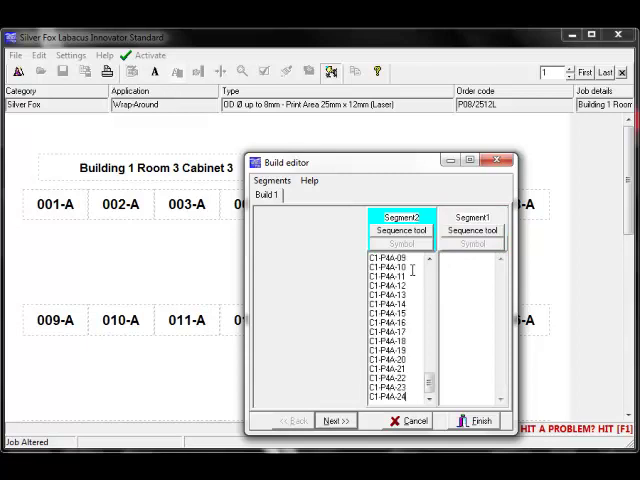
click(477, 419)
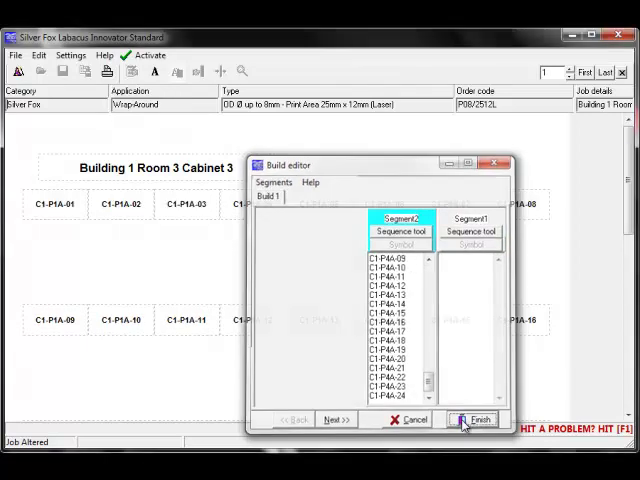
click(474, 419)
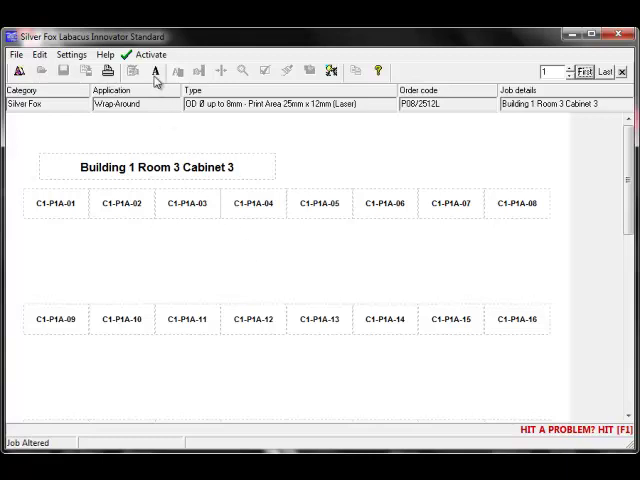
- Change the title and label font to Courier New
click(155, 71)
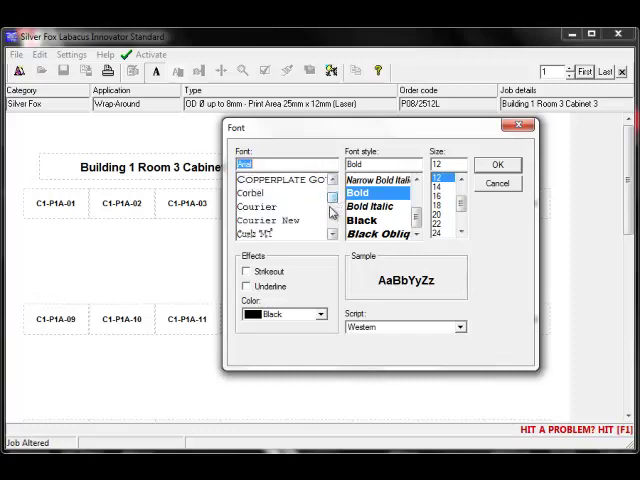
click(268, 219)
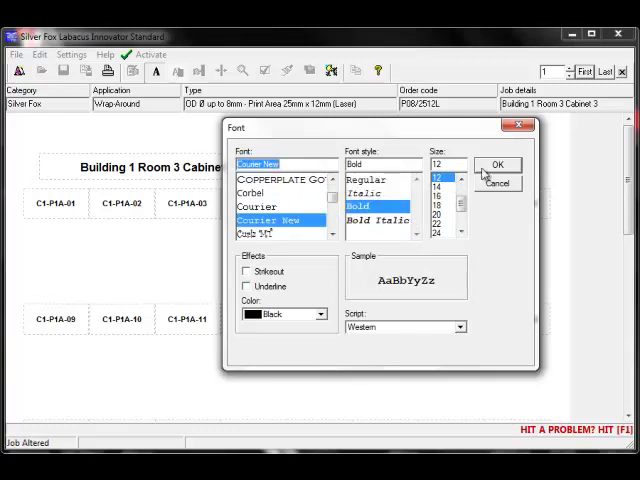
click(497, 164)
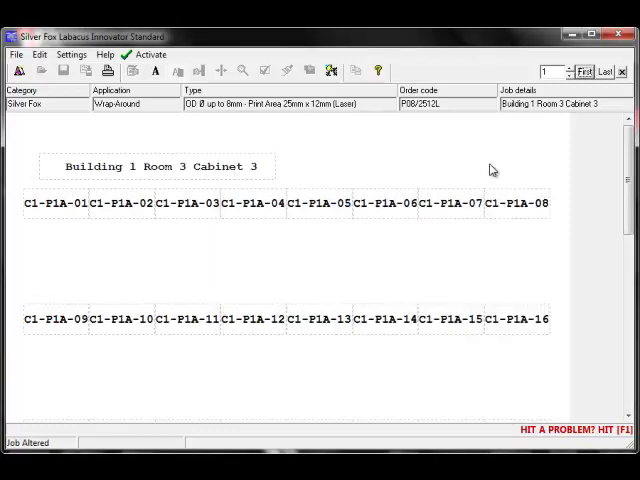